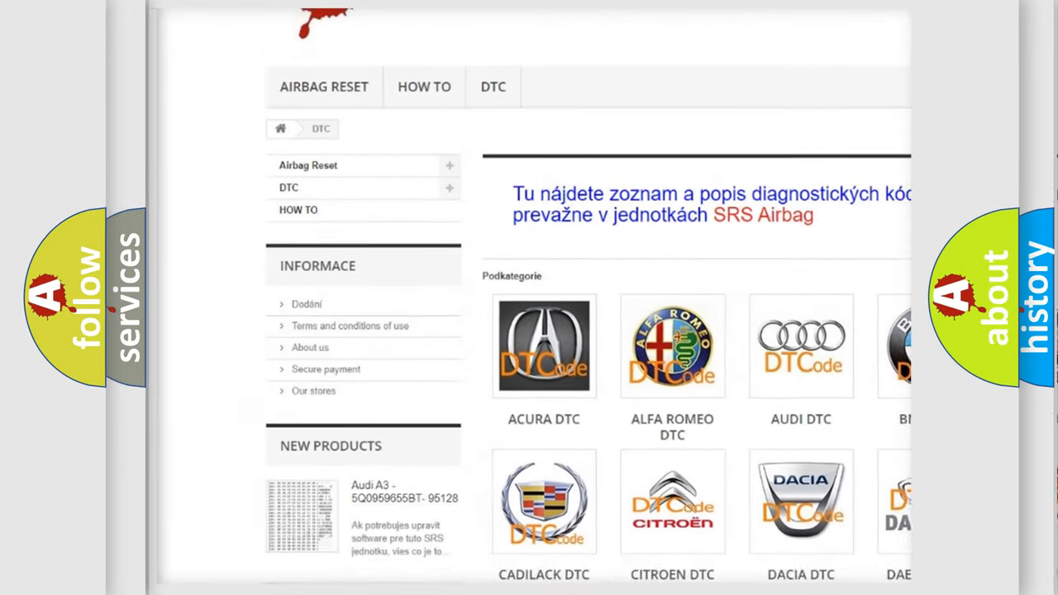
scroll("down", 3)
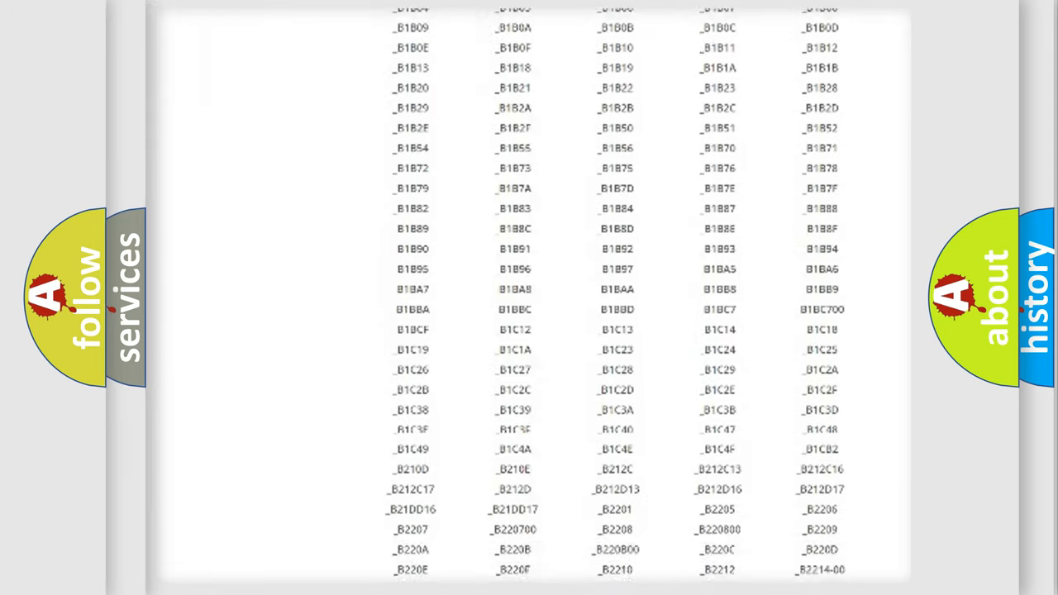
scroll("down", 3)
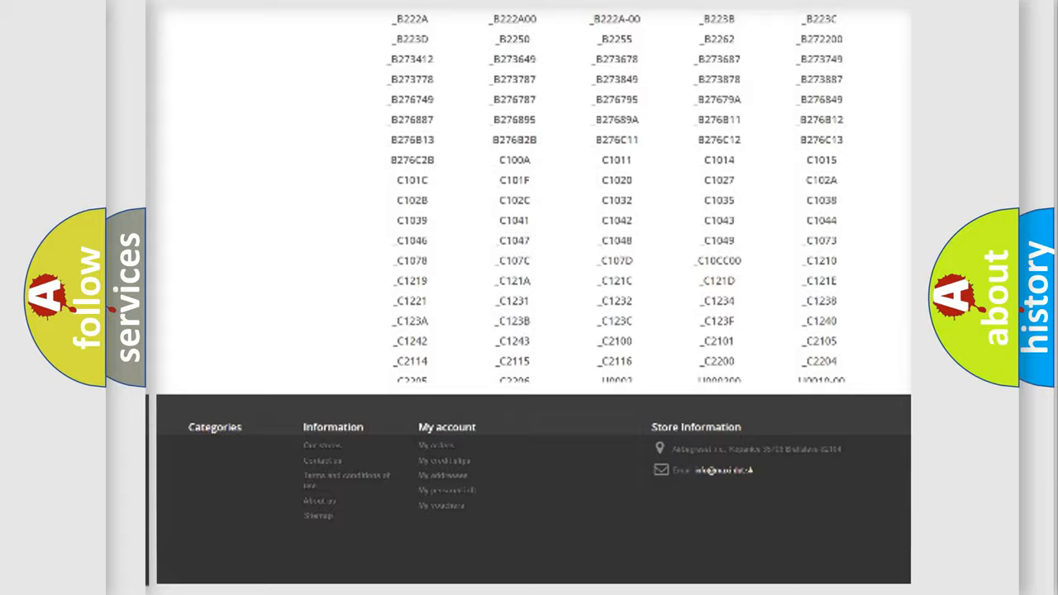